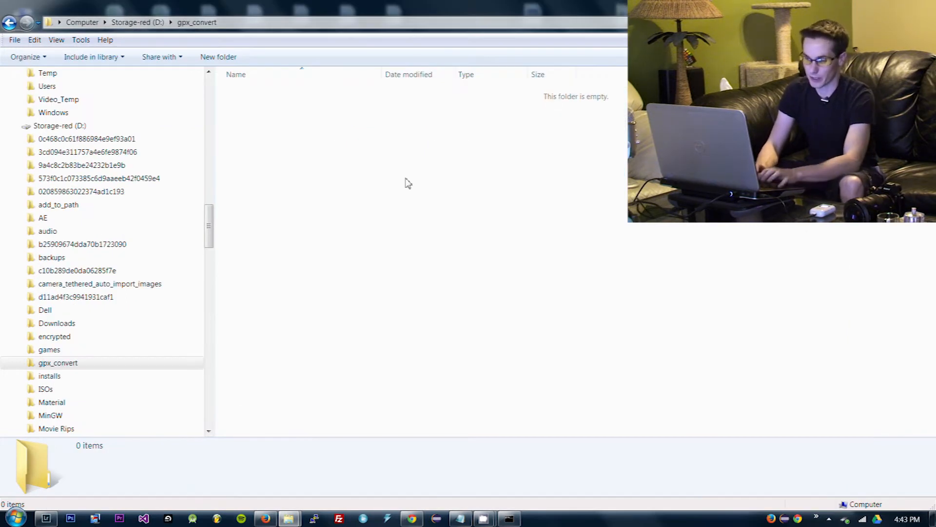
mouse_move(319, 193)
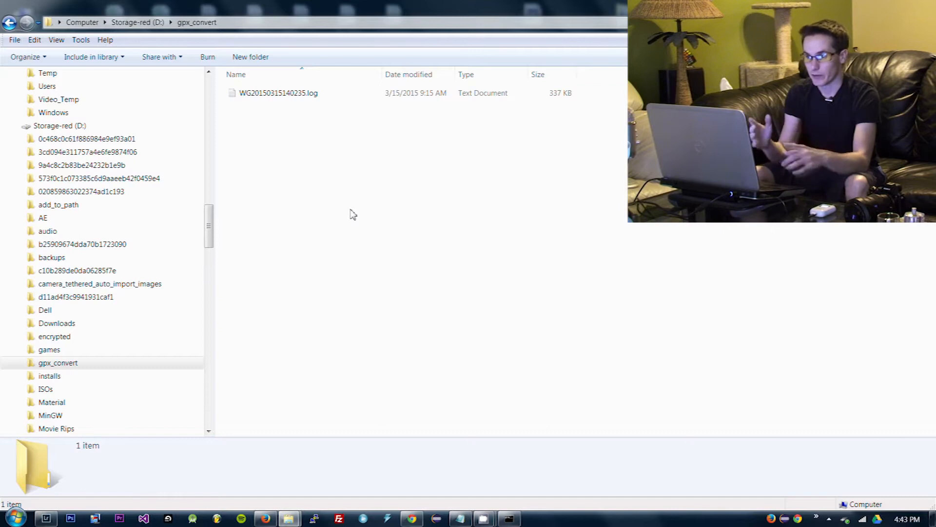
- Place the GPS-CS3 log file WG20150315140235.log into the D:\gpx_convert folder
double_click(278, 93)
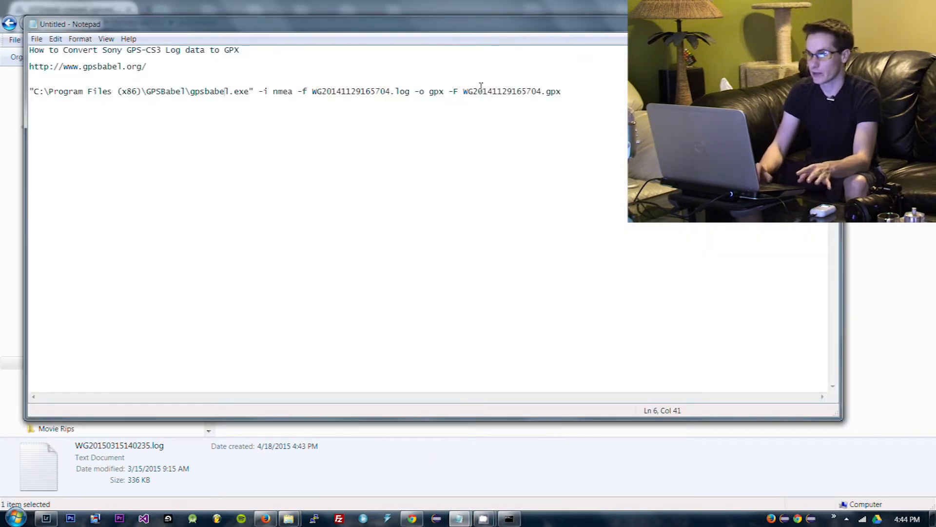
mouse_move(536, 103)
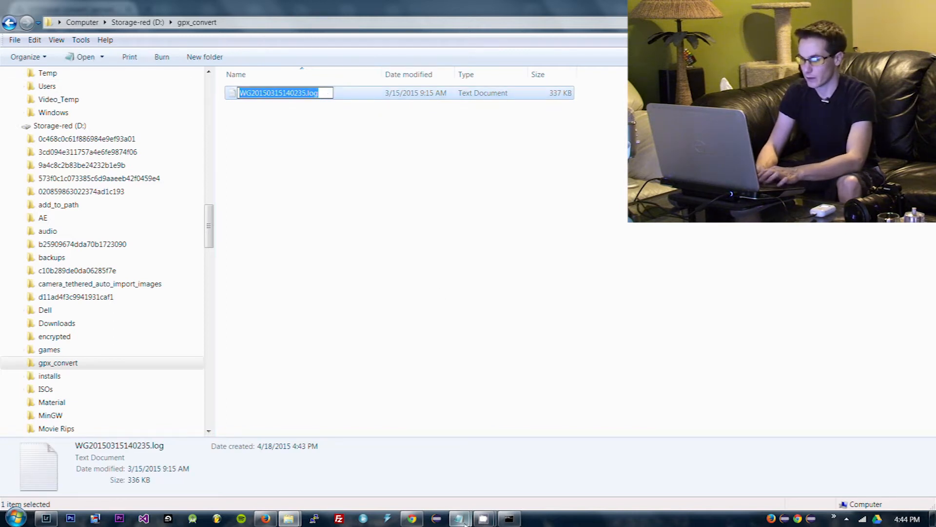
- Replace the input and output file names in the gpsbabel command with WG20150315140235.log
click(459, 518)
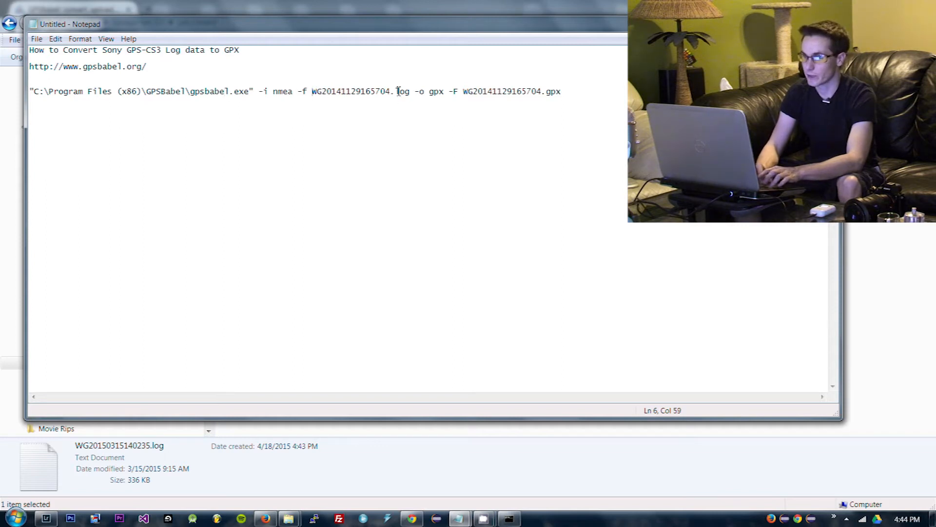
text(WG20150315140235.log)
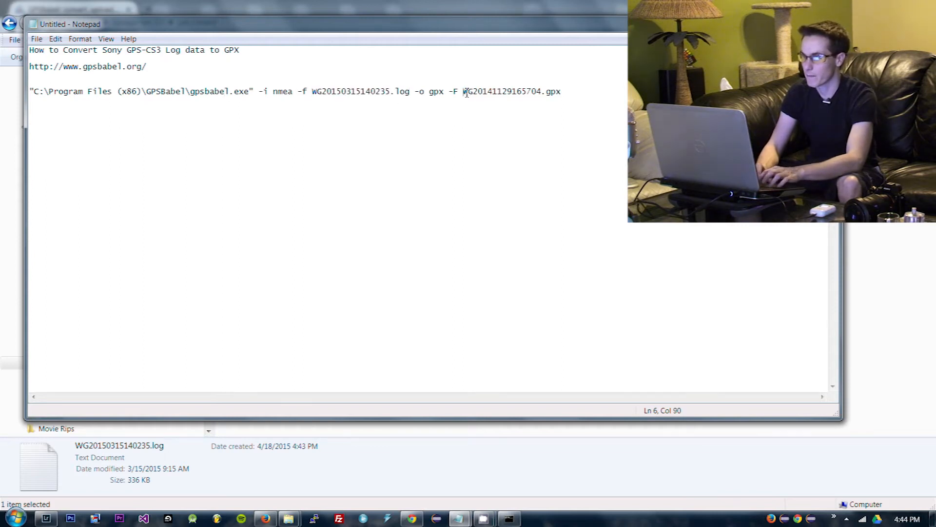
text(WG20150315140235.)
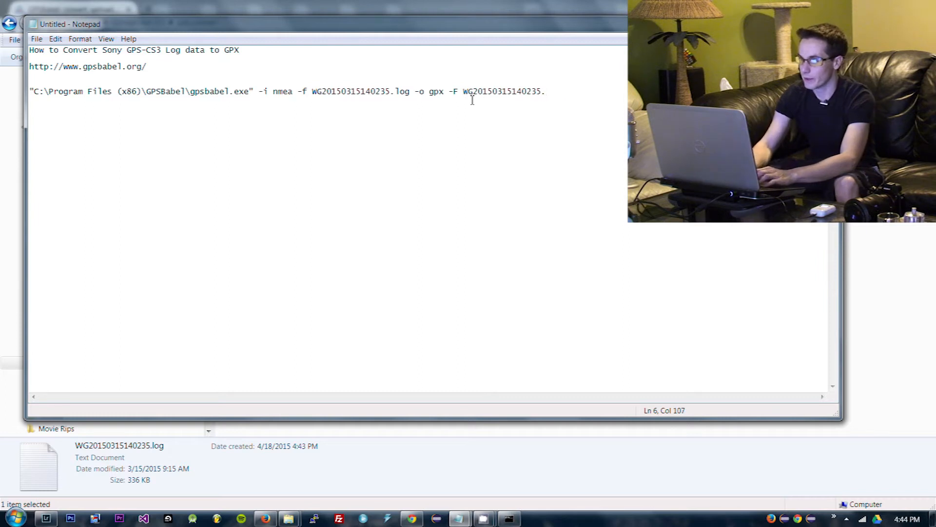
text(log)
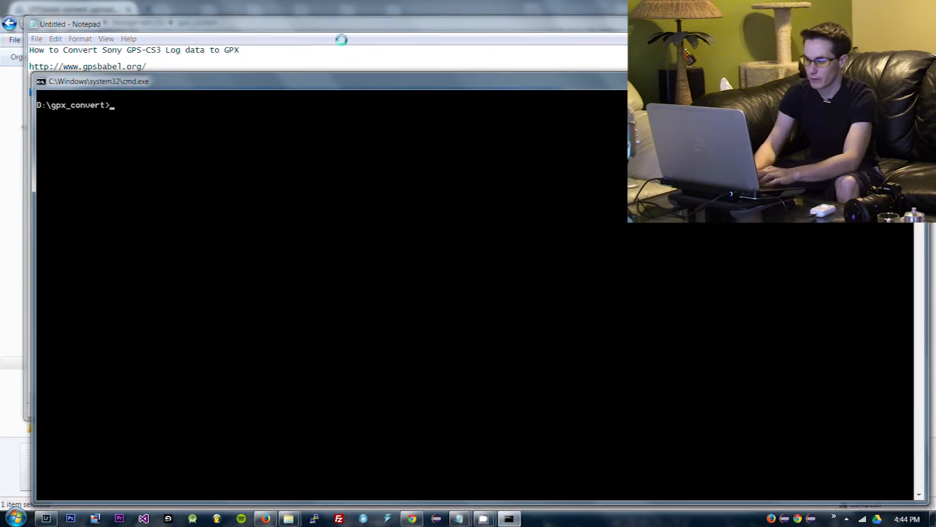
- List the folder with dir and run gpsbabel.exe -i nmea -f WG20150315140235.log -o gpx
text(dir)
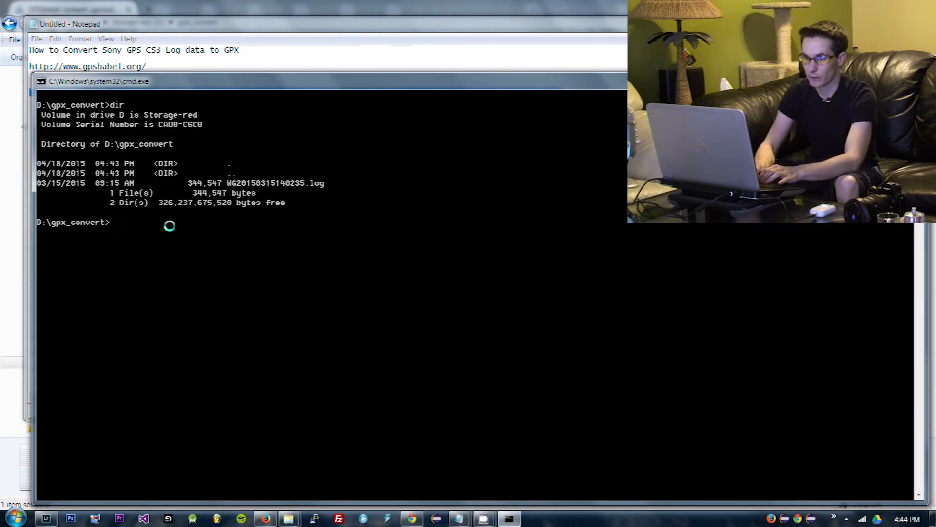
text("C:\Program Files (x86)\GPSBabel\gpsbabel.exe" -i nmea -f WG20150315140235.log -o gpx -F WG20150315140235.gpx)
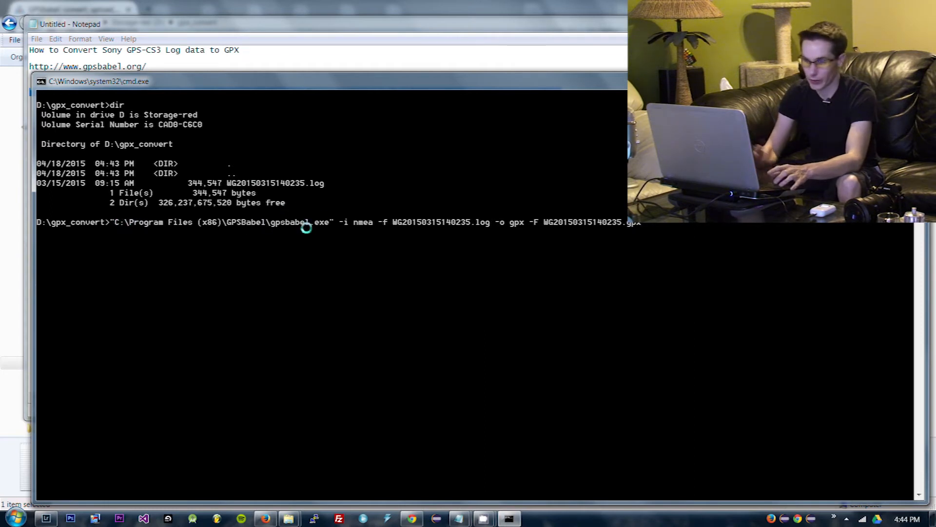
mouse_move(355, 227)
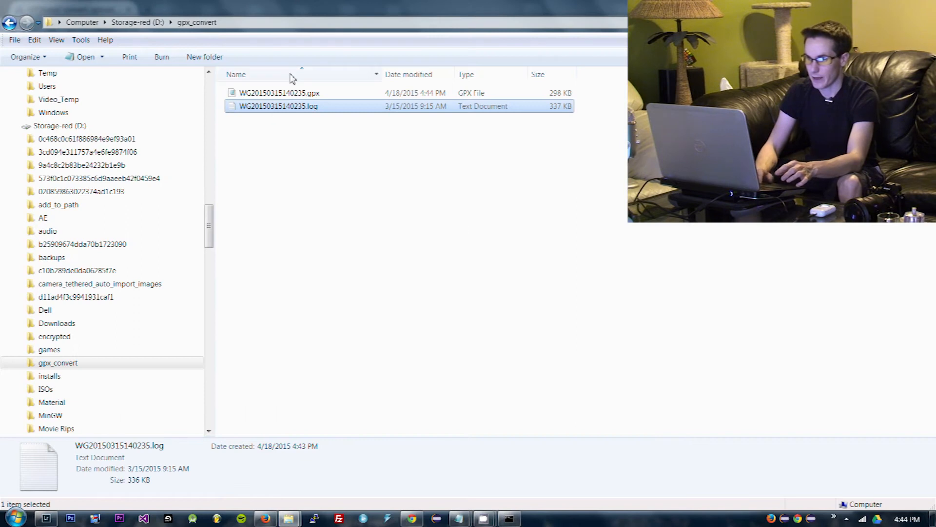
- Check that WG20150315140235.gpx now appears beside the log in D:\gpx_convert
double_click(279, 93)
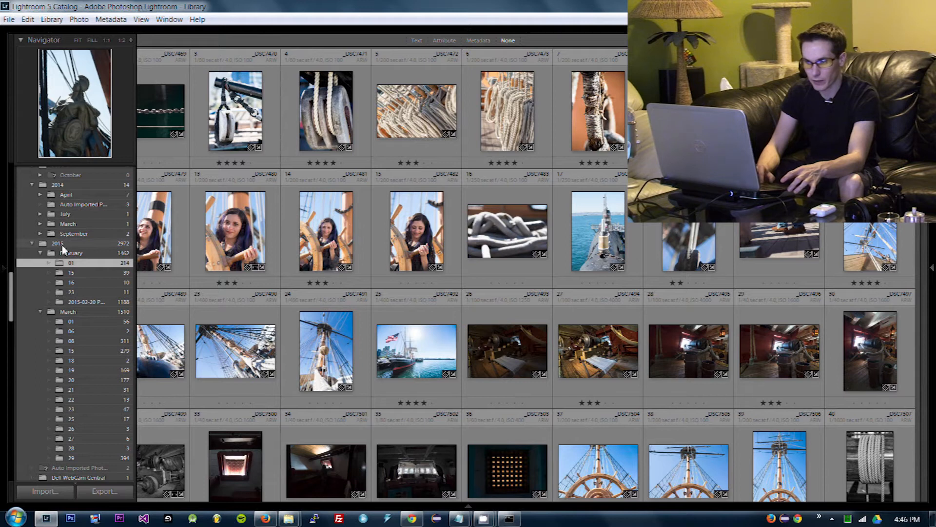
- Show the photos from the 2015 March 15 folder in the Lightroom Library
click(479, 40)
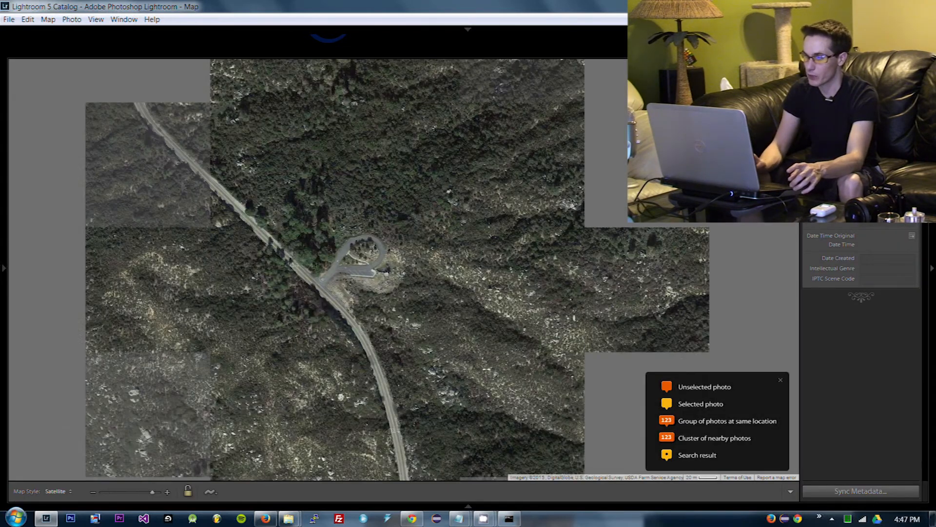
- Load WG20150315140235.gpx as a tracklog so the March 15 route draws on the satellite map
click(209, 491)
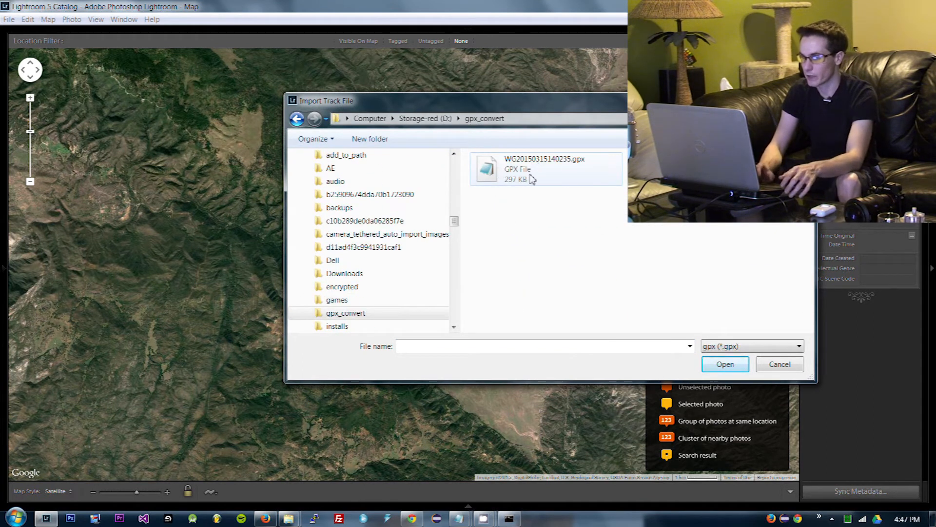
click(725, 364)
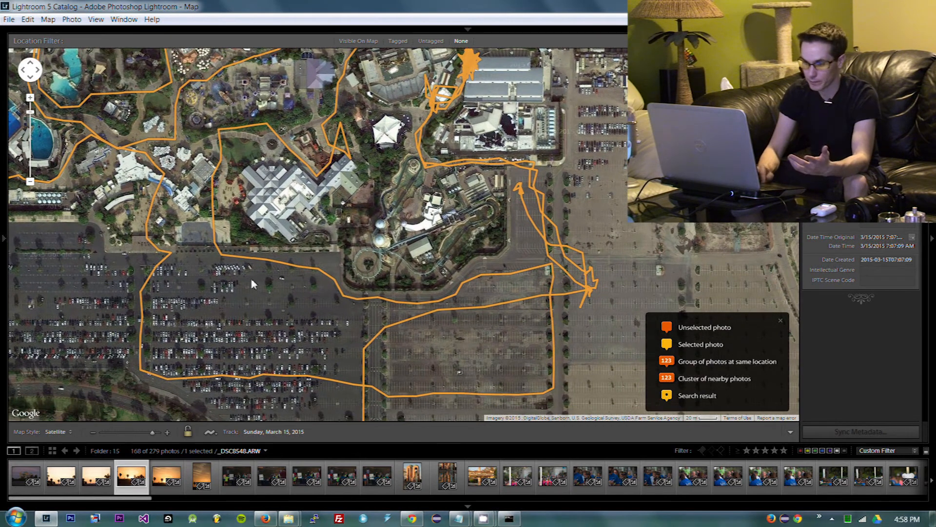
click(68, 479)
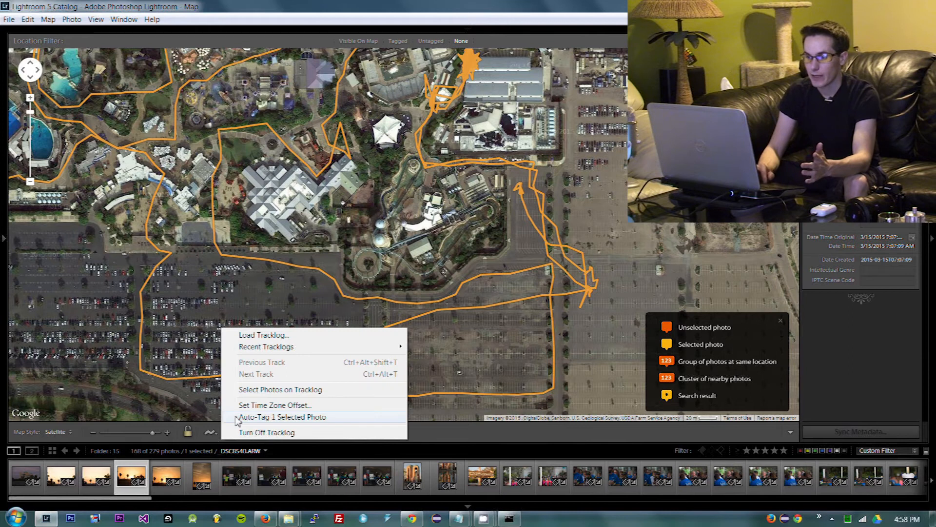
click(274, 405)
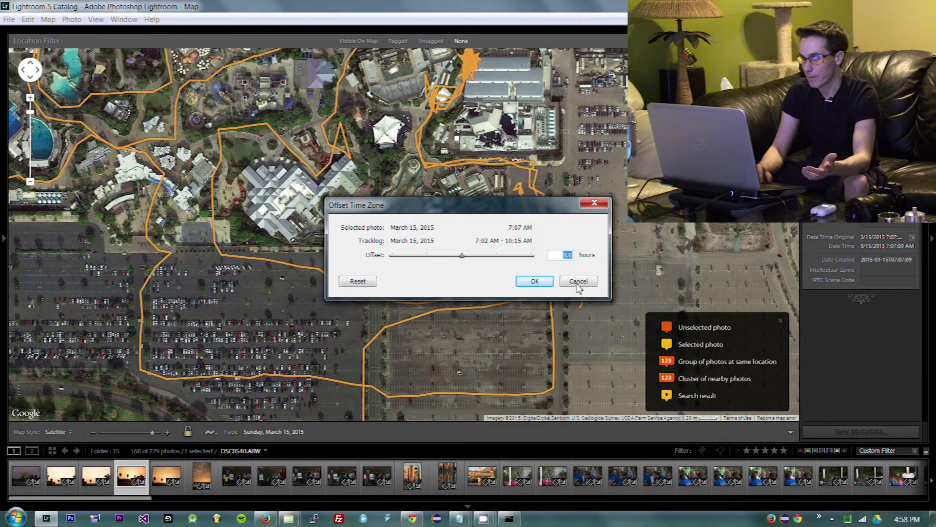
click(579, 281)
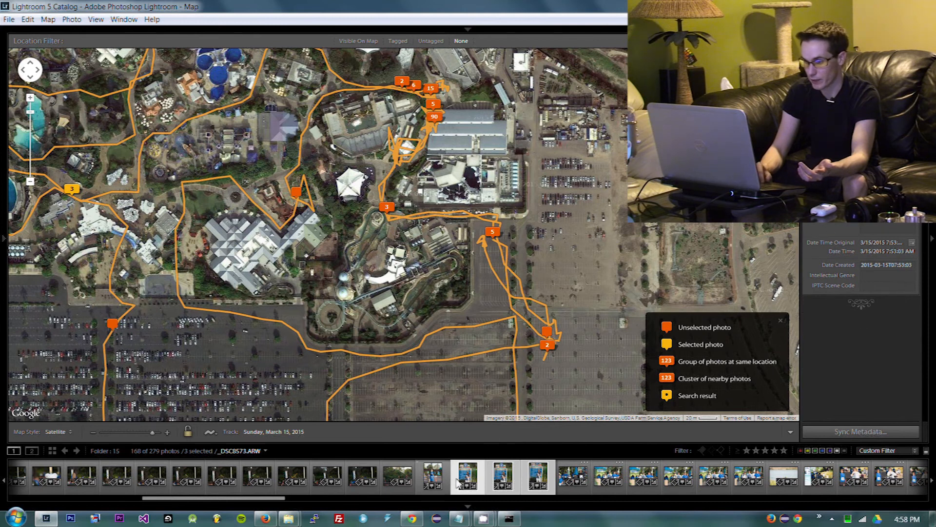
- Select a single geotagged photo in the filmstrip to see its pin on the March 15 track
click(468, 482)
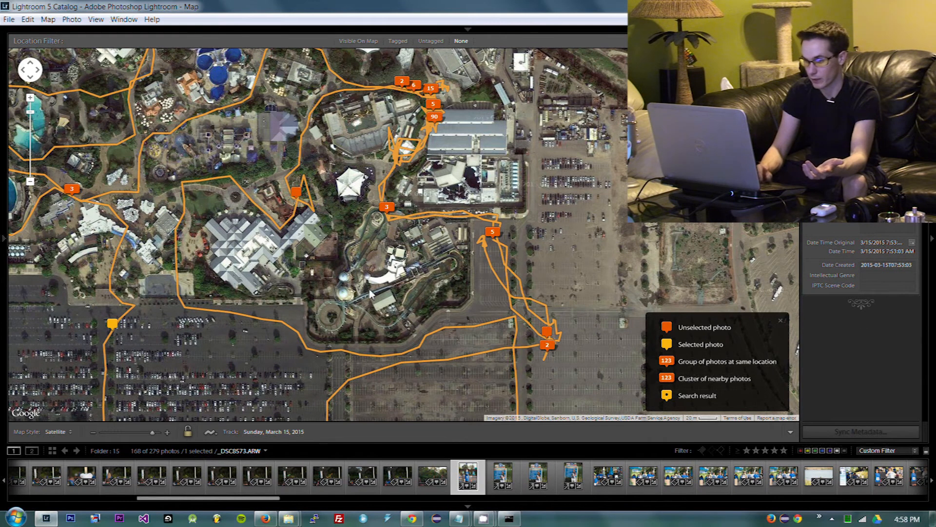